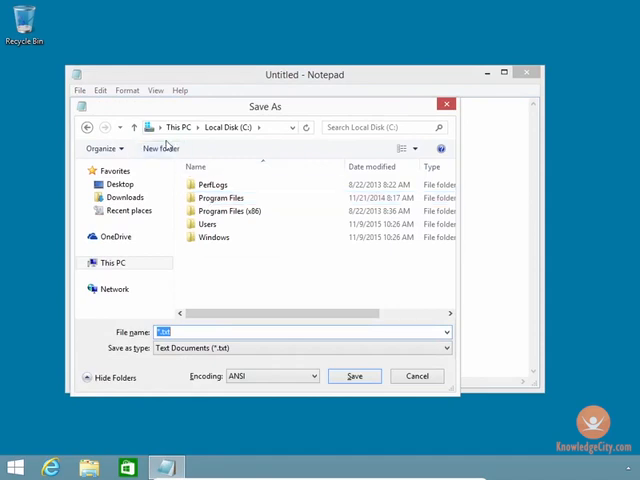
- Create a folder named date on the C: drive and save the note into it
click(160, 148)
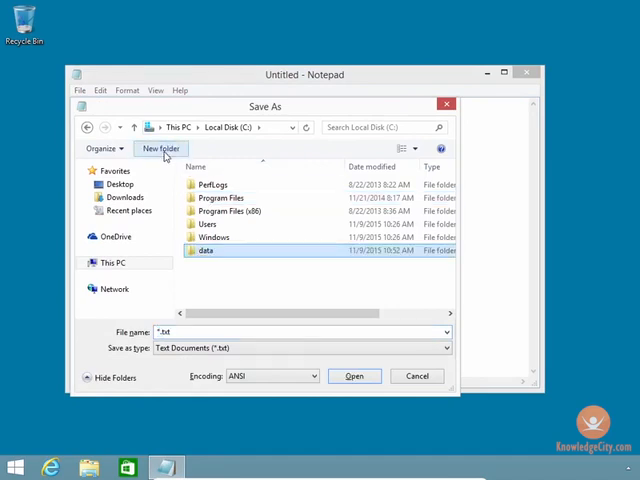
double_click(204, 250)
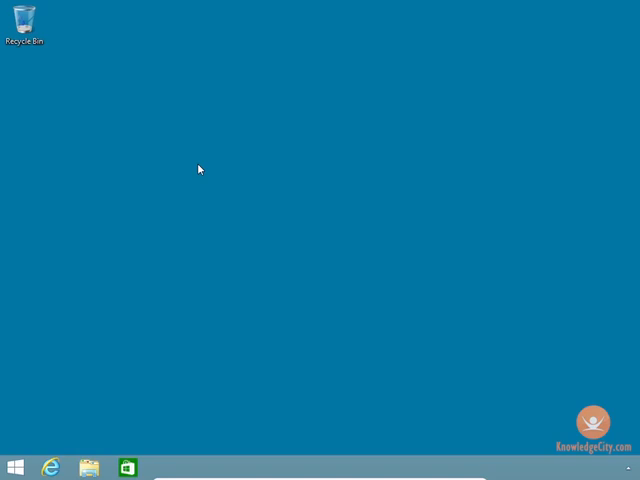
- Search the Start screen for steps / psr and launch Steps Recorder
click(12, 468)
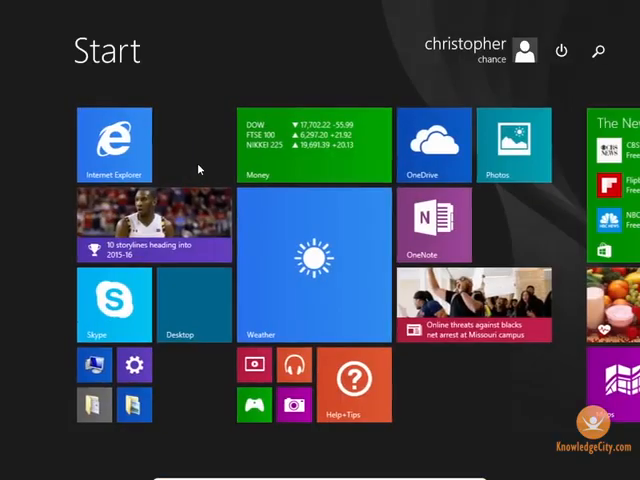
text(steps Recorder)
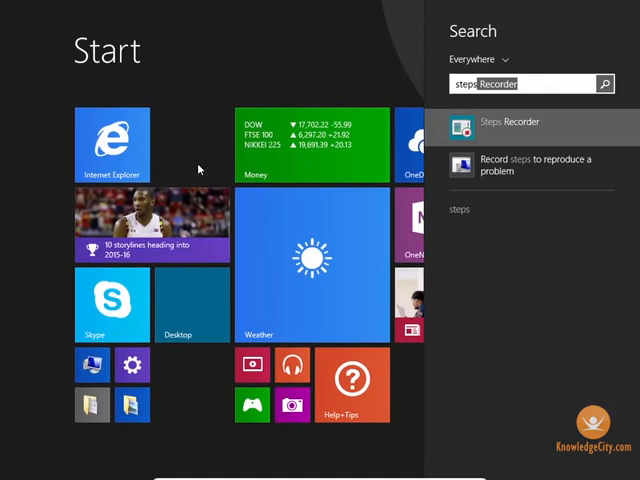
text(psr)
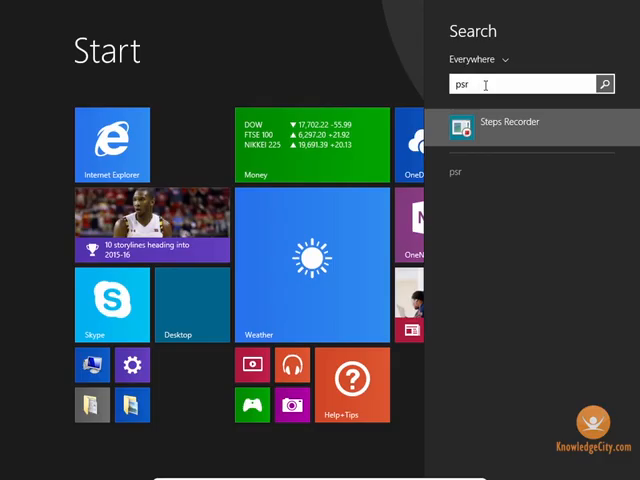
click(508, 120)
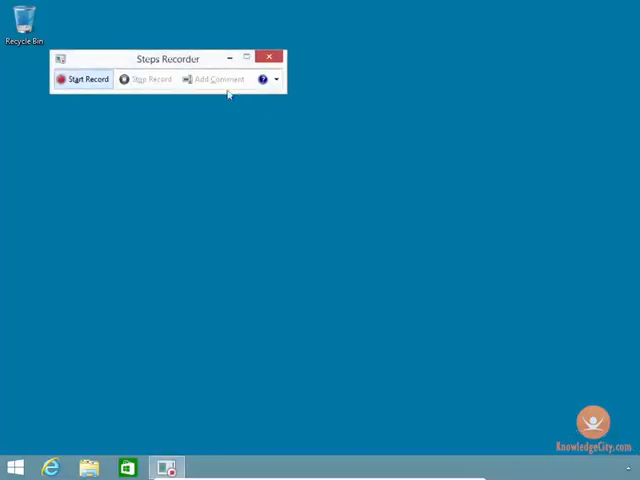
- Set Steps Recorder to keep 999 recent screen captures
drag(168, 58, 278, 58)
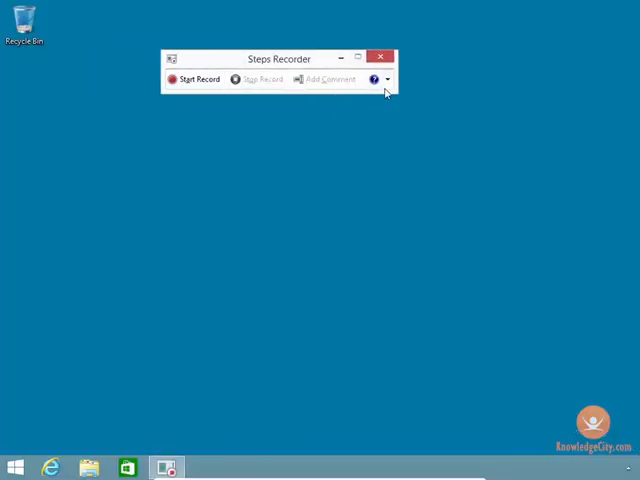
click(388, 80)
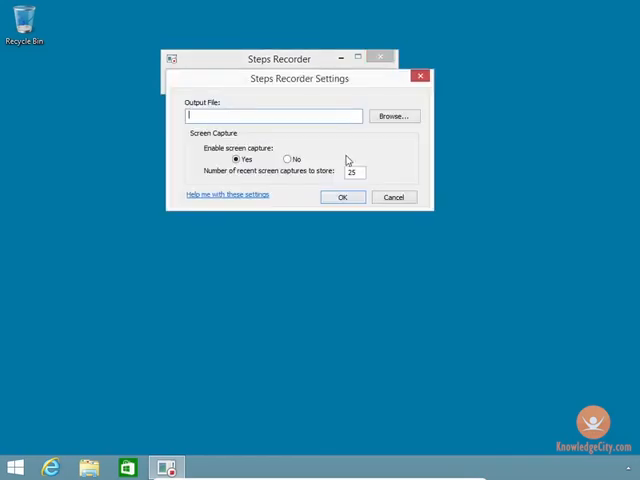
text(9)
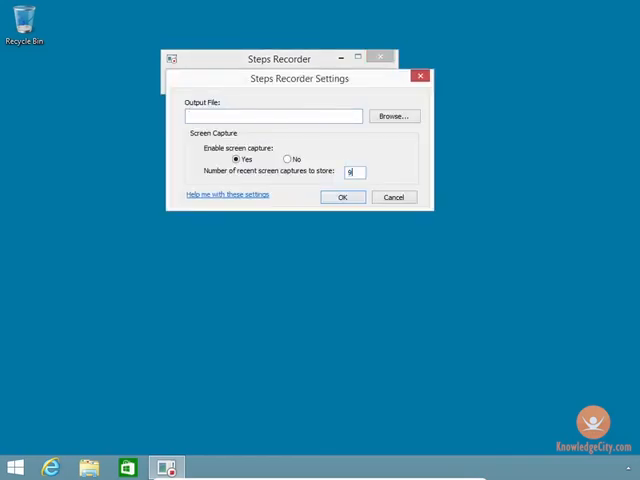
text(99)
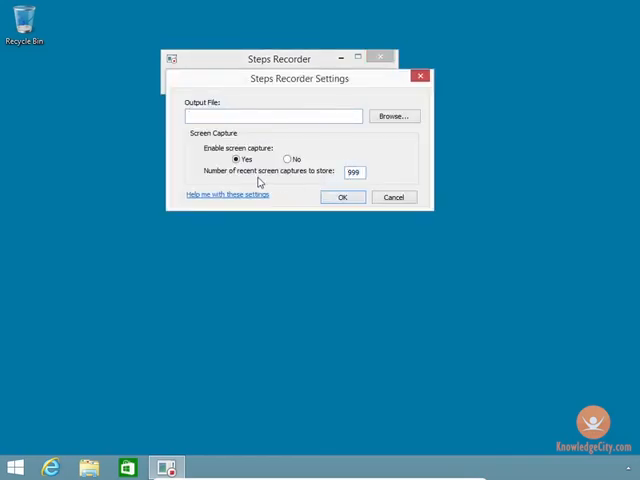
click(354, 172)
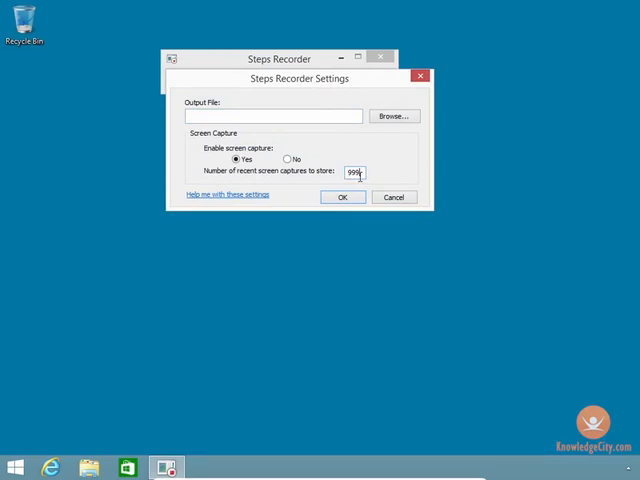
mouse_move(378, 126)
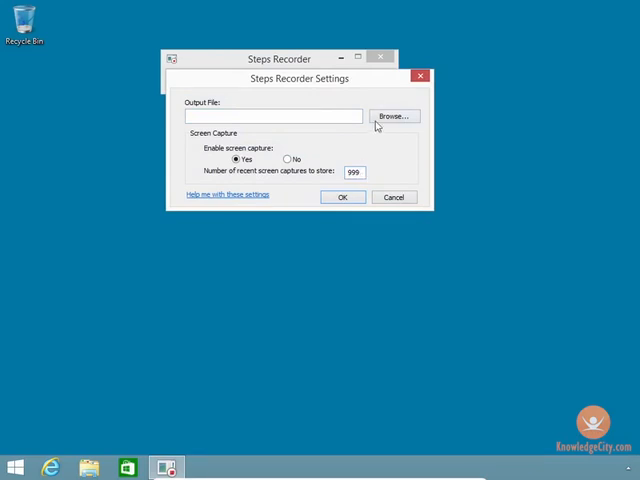
- Save recordings as recordedSteps.zip in C:\date and confirm the settings
click(392, 116)
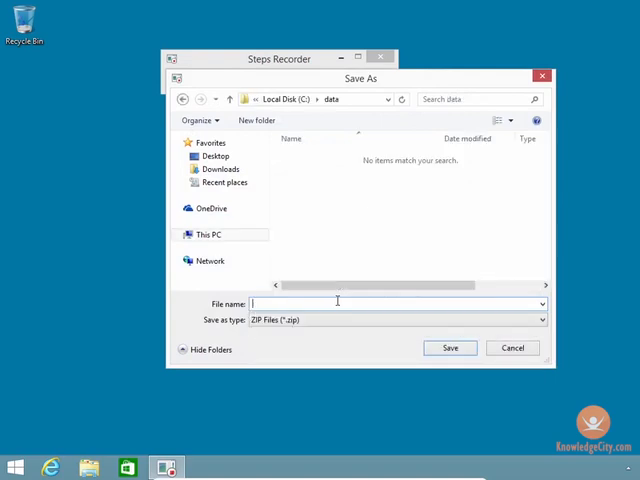
text(recorded)
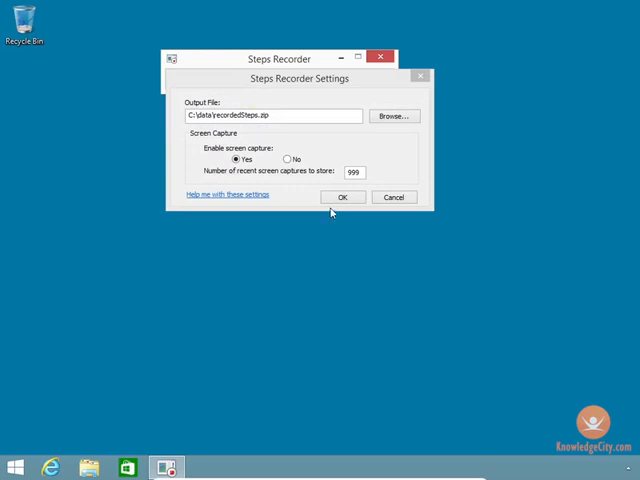
click(342, 196)
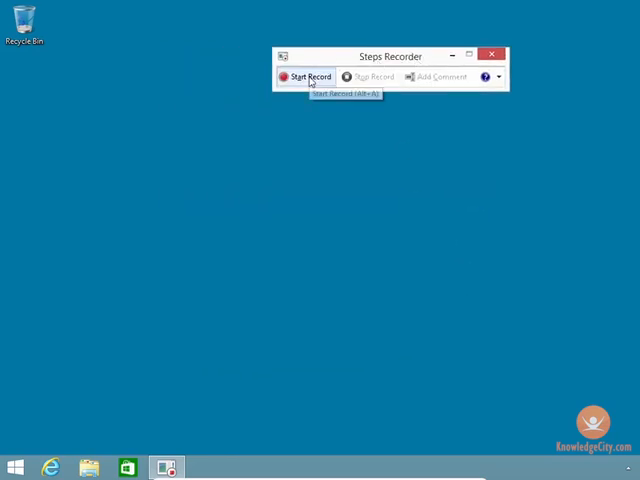
- Record saving a Notepad note into C:\date, then stop the recording
click(306, 76)
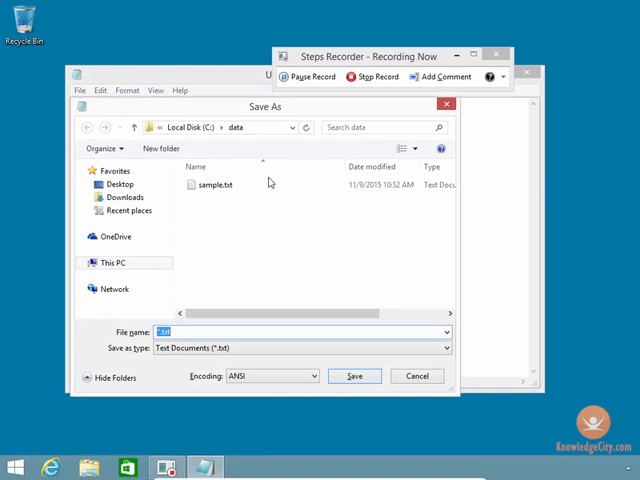
click(354, 376)
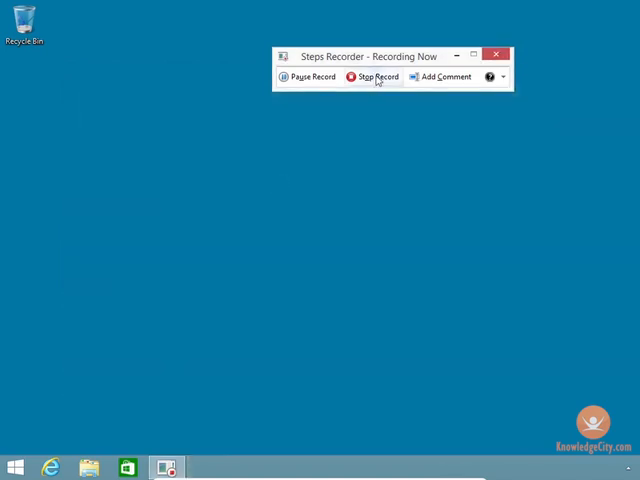
click(376, 76)
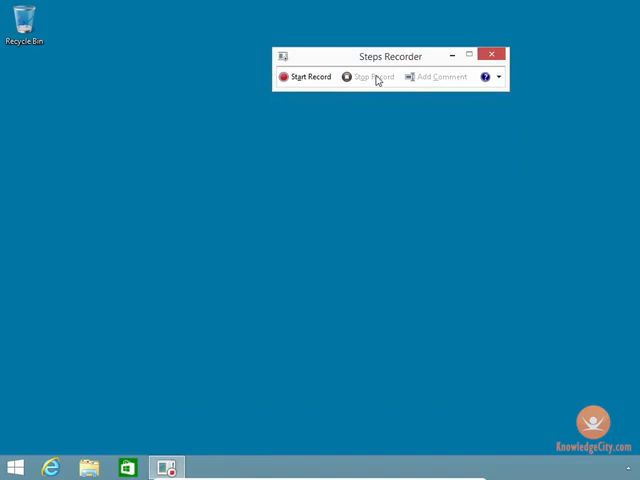
- Open the Recording .mht report inside recordedSteps.zip in the date folder
click(88, 468)
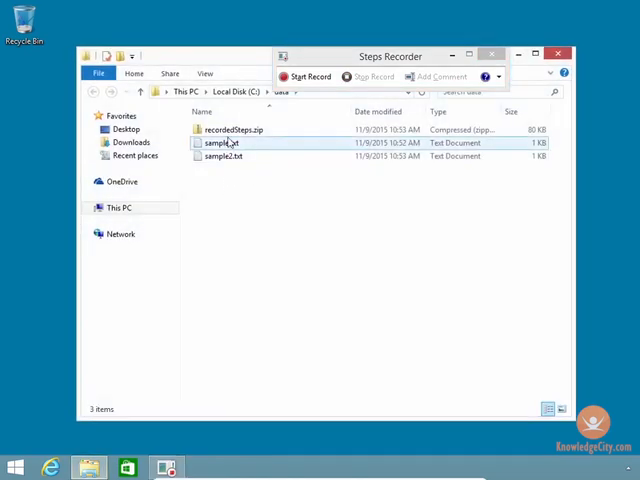
double_click(232, 128)
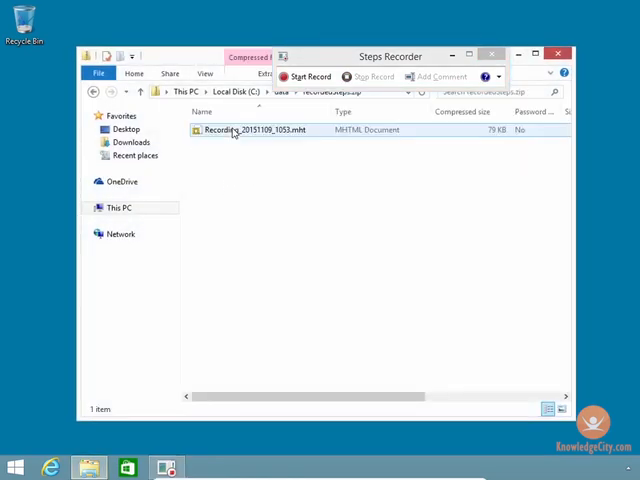
click(252, 130)
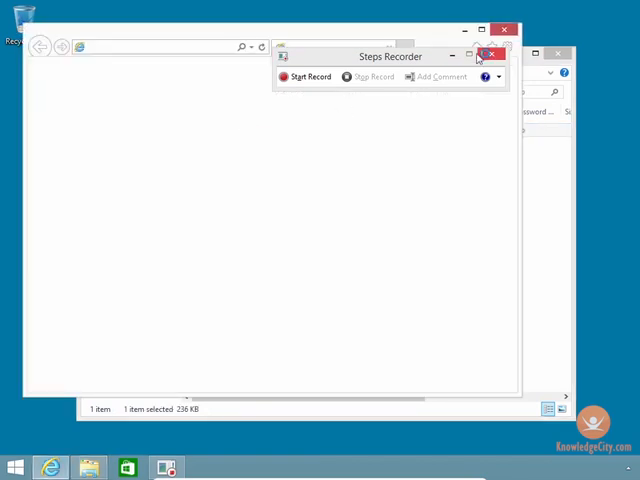
- Close Steps Recorder and scroll through the captured steps in the report
click(492, 56)
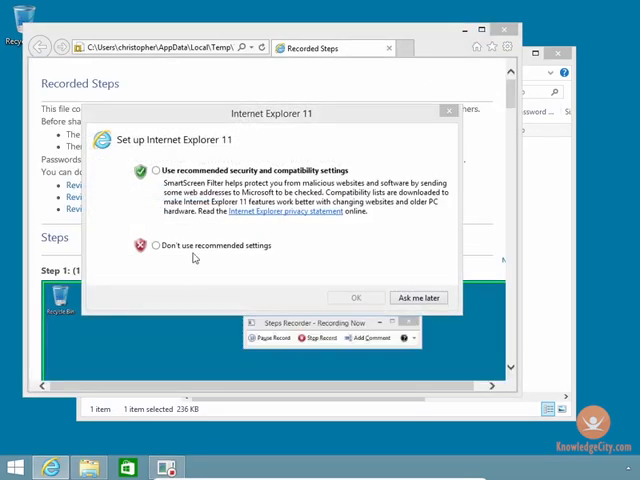
click(416, 296)
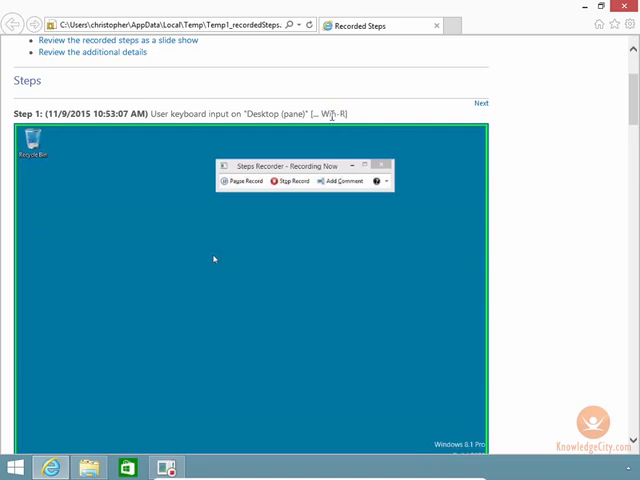
scroll(down, 3)
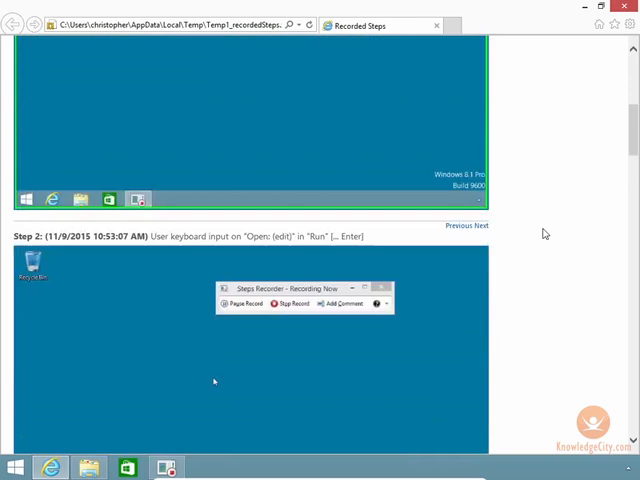
scroll(down, 3)
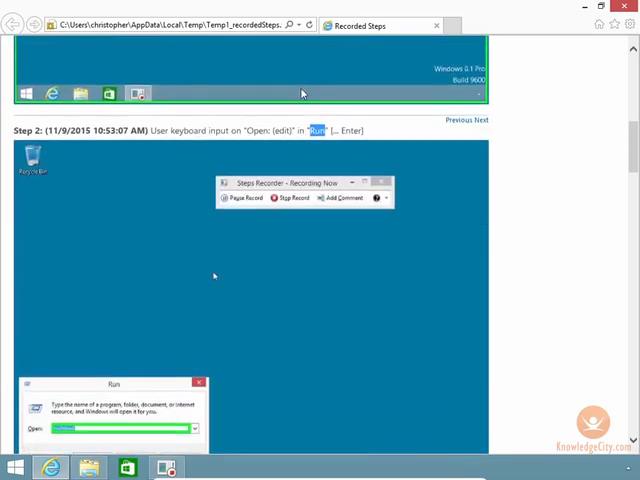
scroll(down, 3)
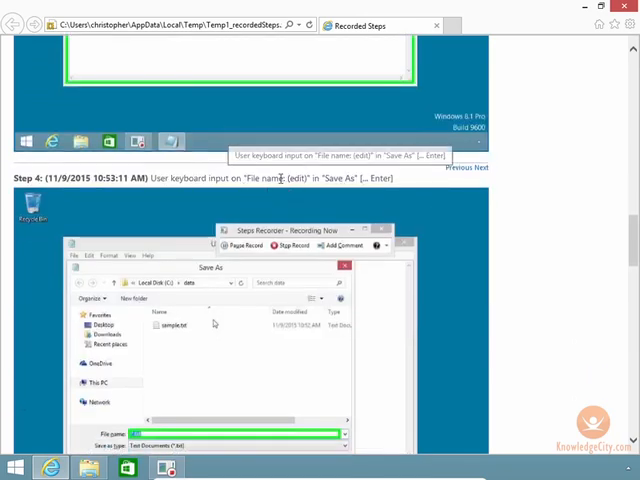
scroll(down, 3)
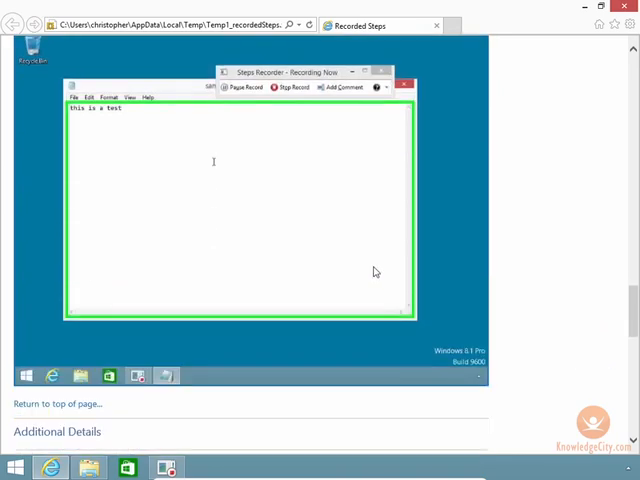
scroll(down, 3)
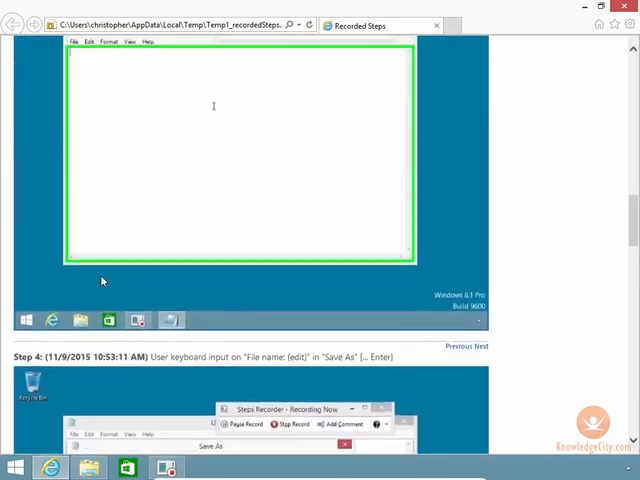
scroll(down, 3)
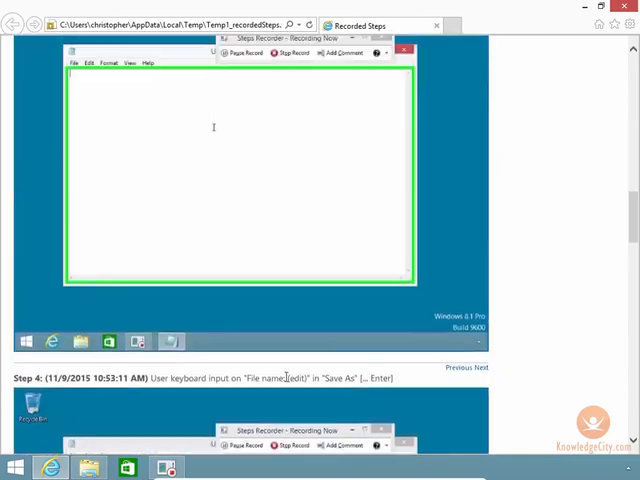
scroll(up, 3)
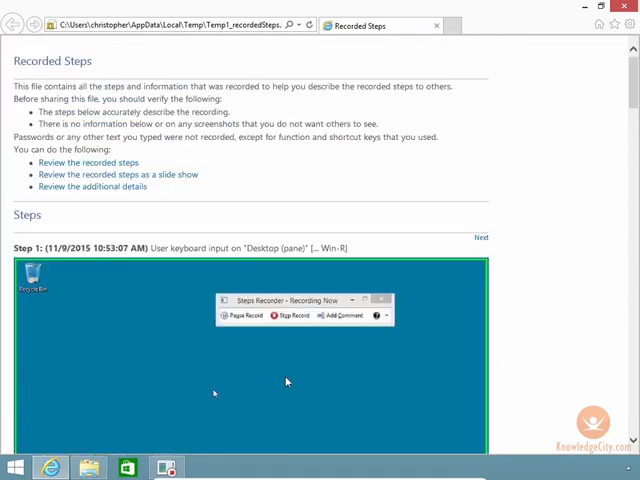
mouse_move(512, 208)
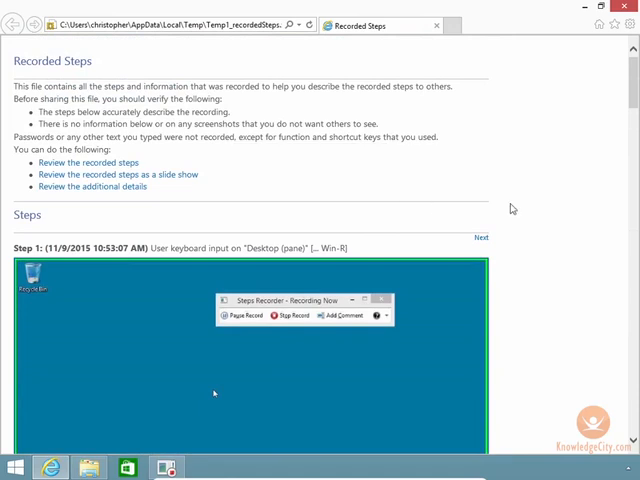
mouse_move(534, 208)
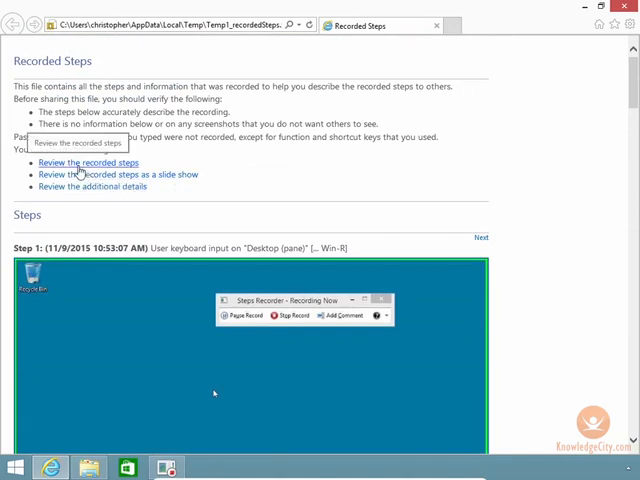
mouse_move(110, 174)
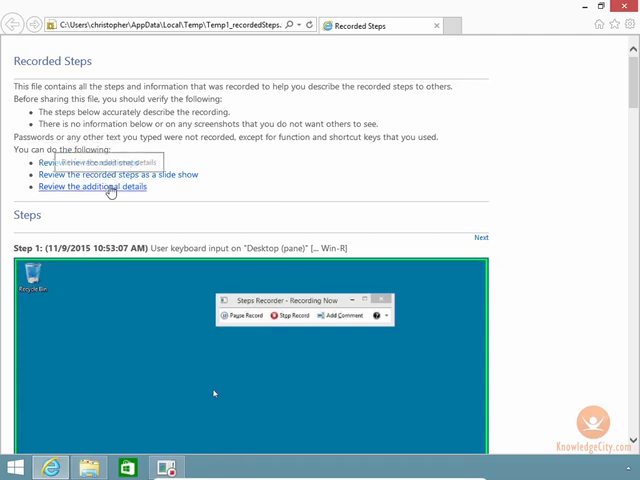
- Start reviewing the recorded steps as a slide show
click(112, 174)
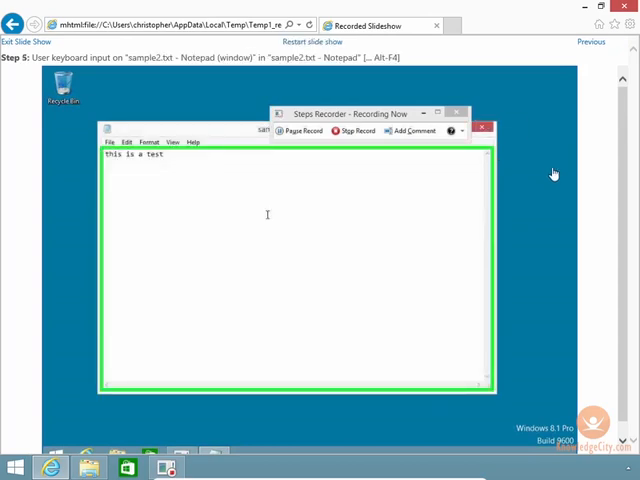
- Exit the slide show back to the recorded steps report
click(24, 40)
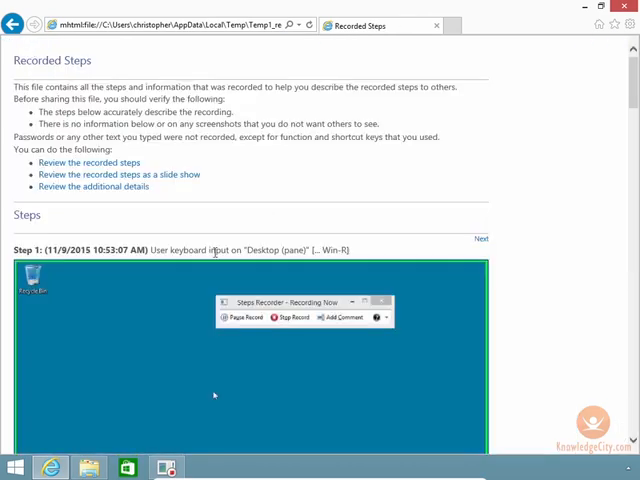
- Scroll through each recorded step and the Additional Details section
scroll(down, 3)
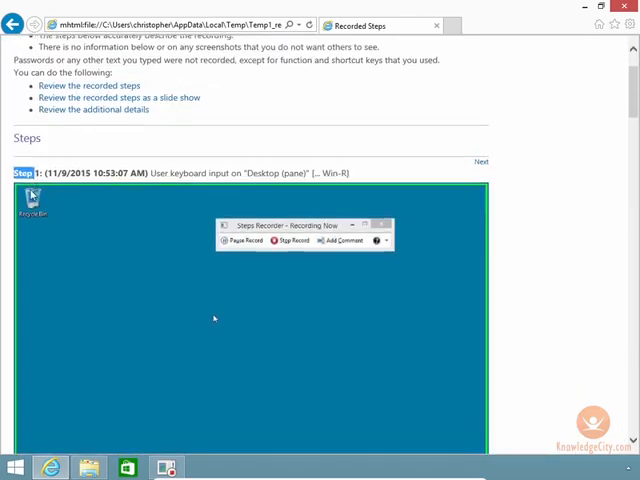
scroll(down, 3)
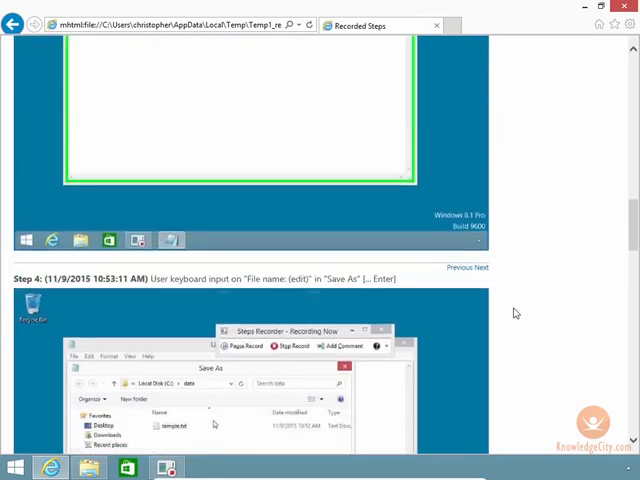
scroll(down, 3)
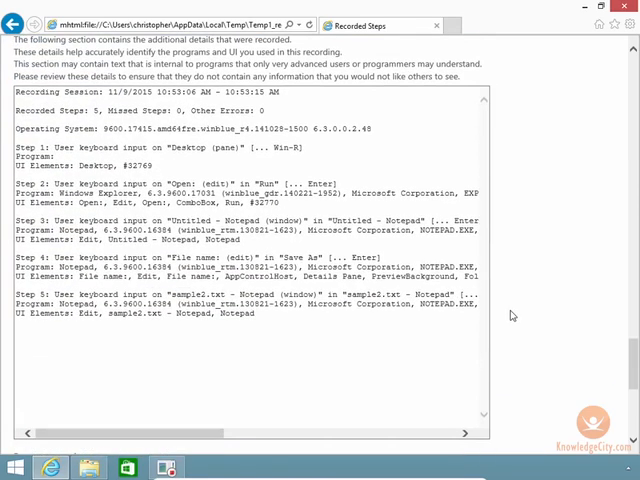
mouse_move(512, 316)
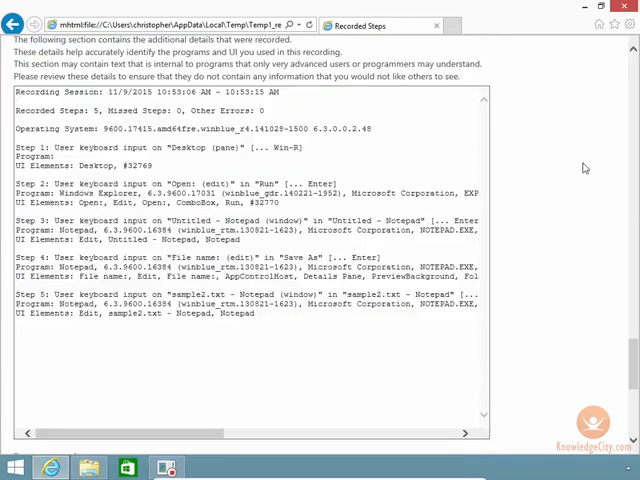
scroll(down, 3)
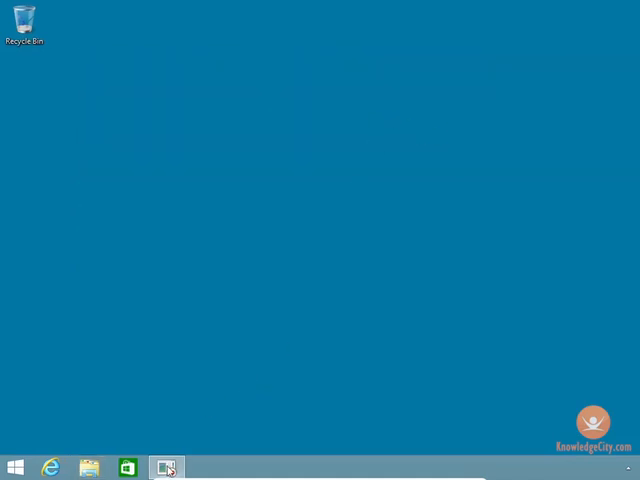
- Start a new recording in Steps Recorder
click(168, 468)
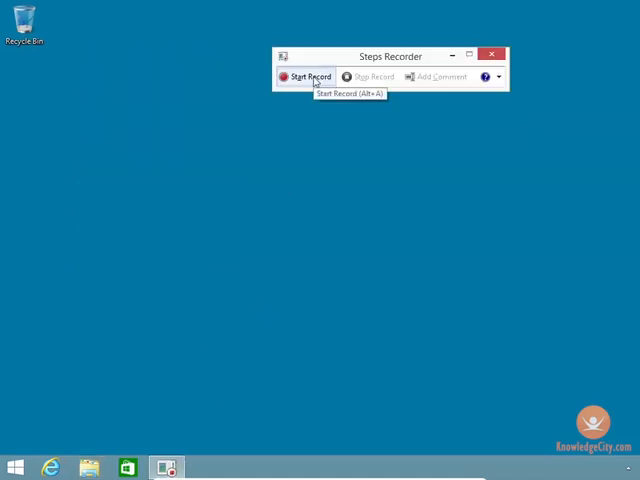
click(310, 76)
text(this is a)
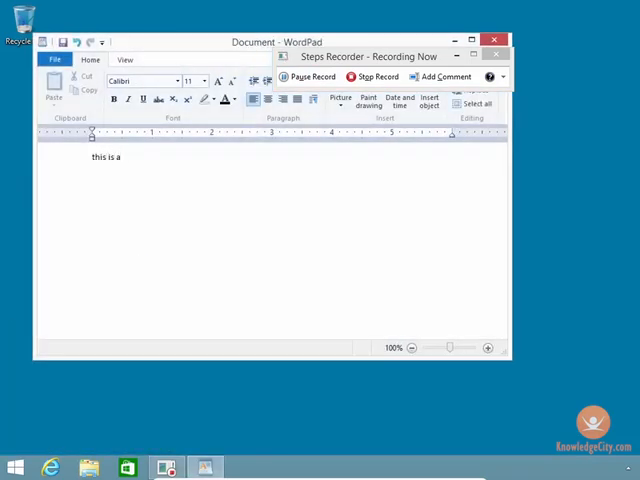
- Launch WordPad, save the document as sample.rtf and close it
text(wordpad document)
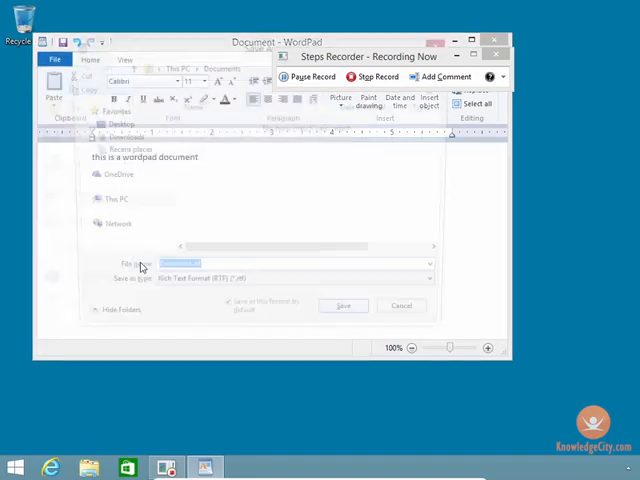
click(344, 304)
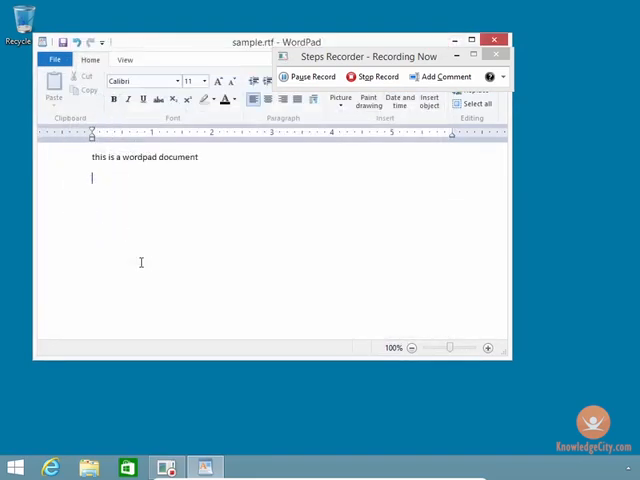
click(496, 40)
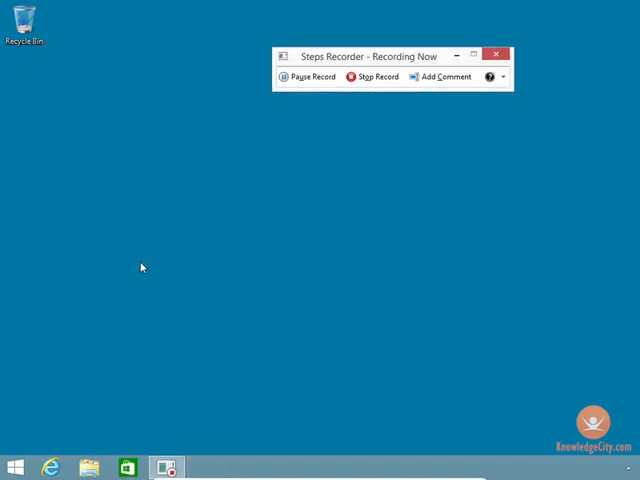
- Search Google for cnn, visit microsoft.com, then close the browser
click(50, 468)
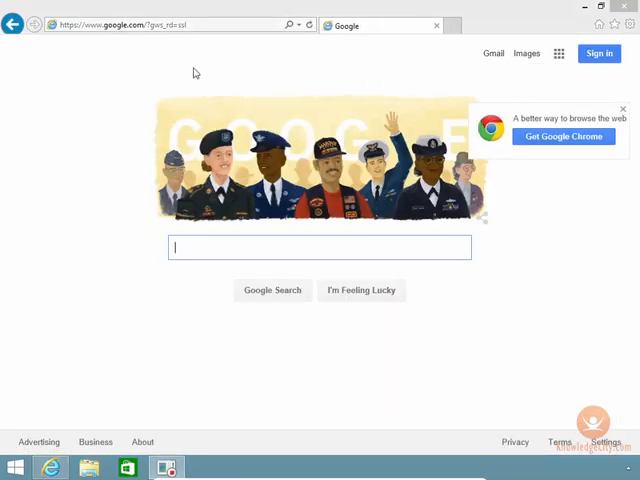
text(cnn)
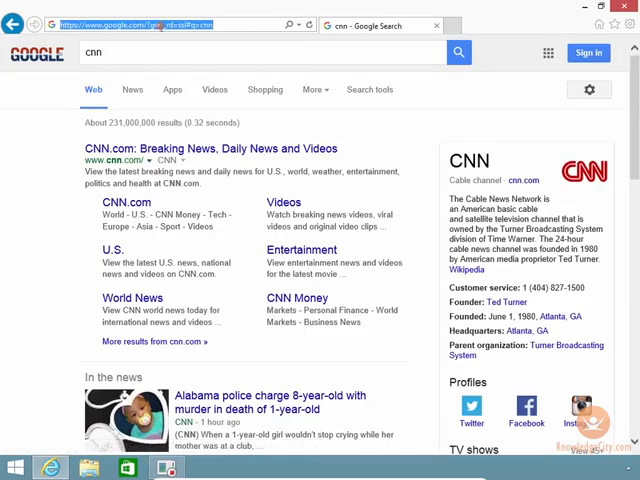
text(microsoft.com/en-us/)
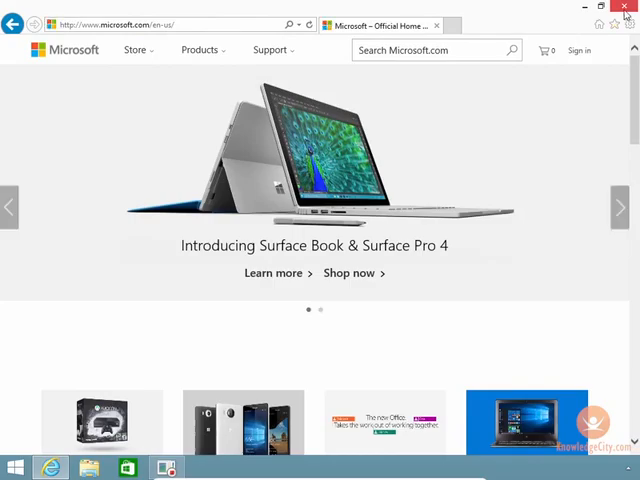
click(626, 8)
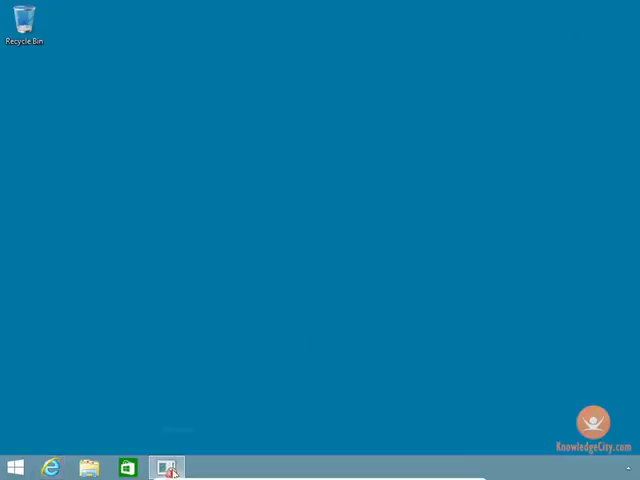
- Stop the recording so the Recorded Steps report of the WordPad capture appears
click(168, 466)
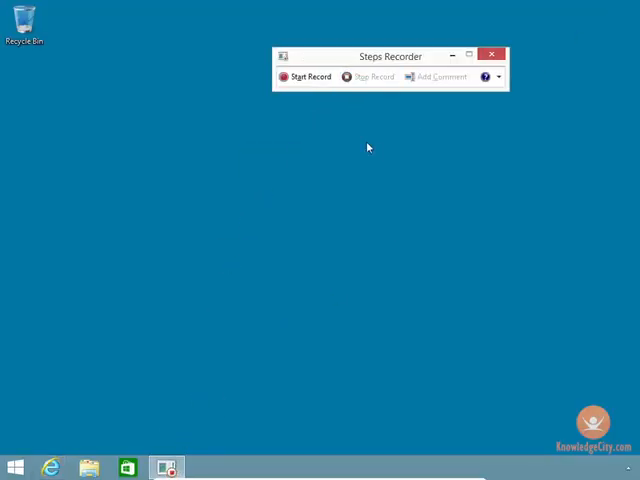
mouse_move(210, 224)
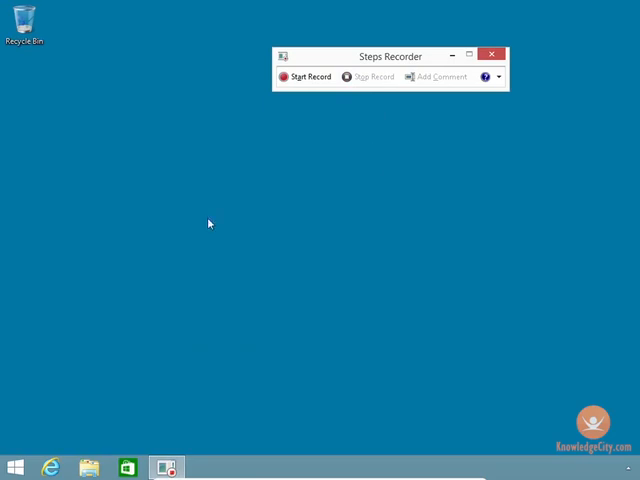
click(88, 468)
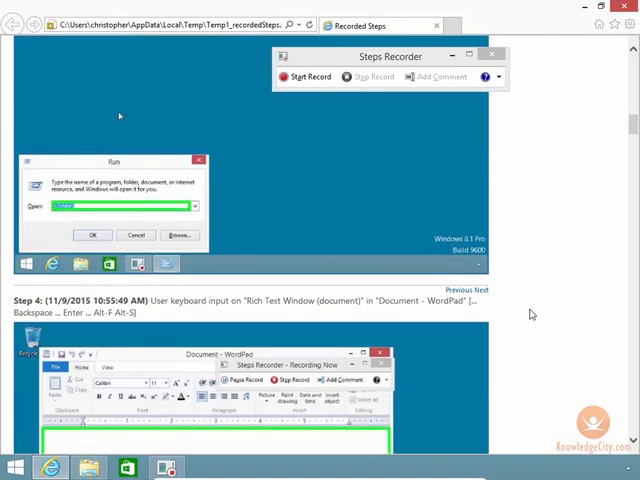
- Review the second report's recorded steps and scroll through its Additional Details
scroll(down, 3)
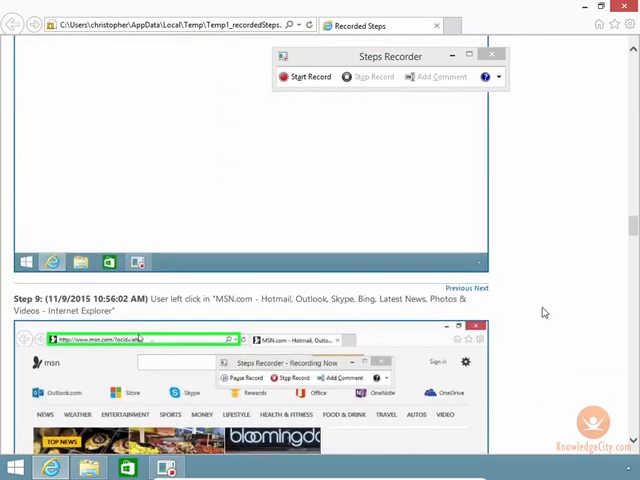
click(140, 180)
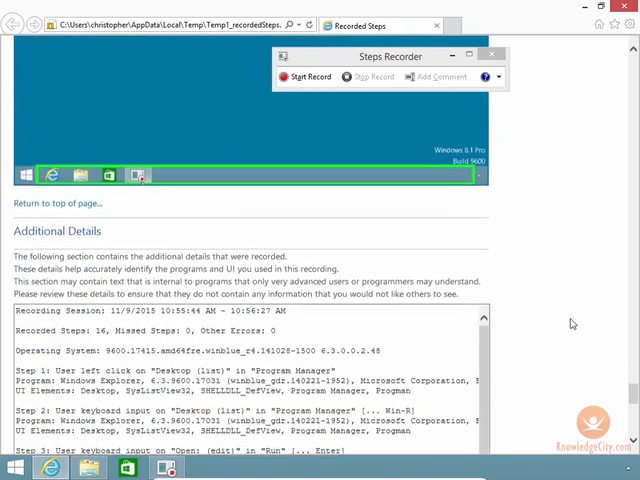
scroll(down, 3)
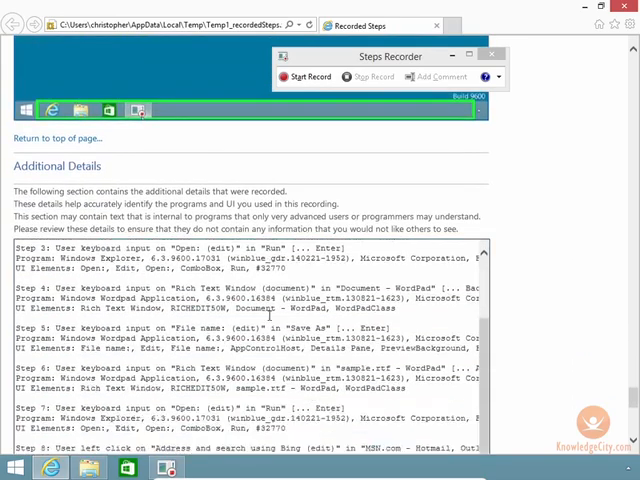
scroll(down, 3)
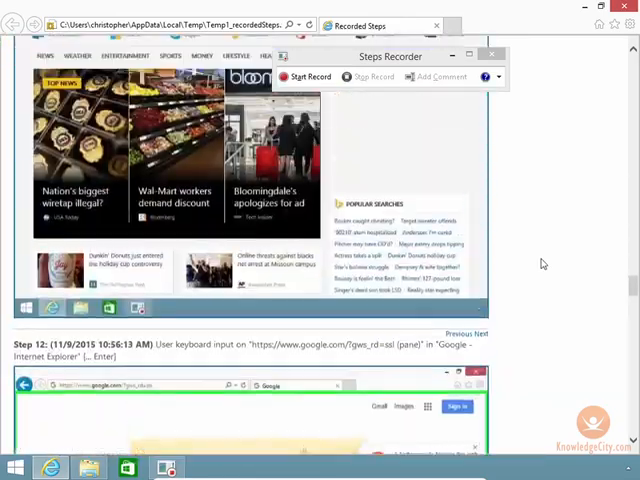
scroll(down, 3)
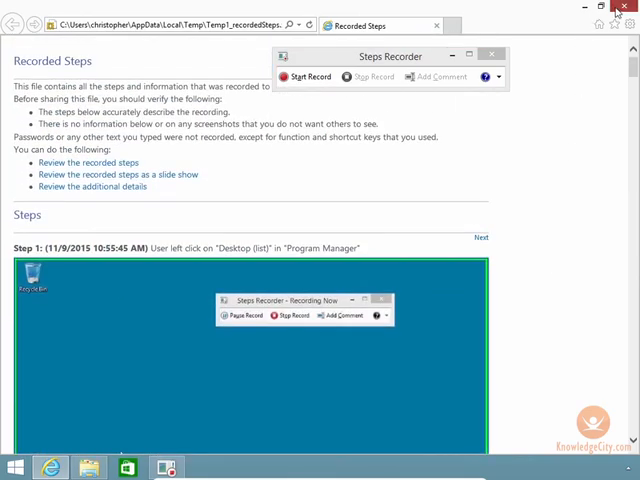
- Close the report in Internet Explorer and the recordedSteps.zip File Explorer window
click(614, 8)
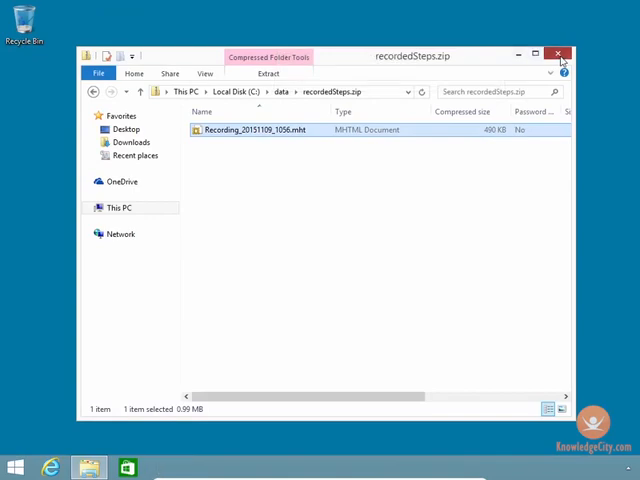
click(560, 56)
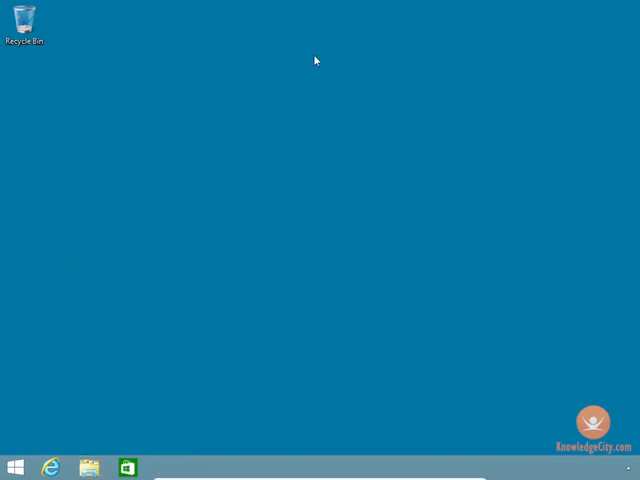